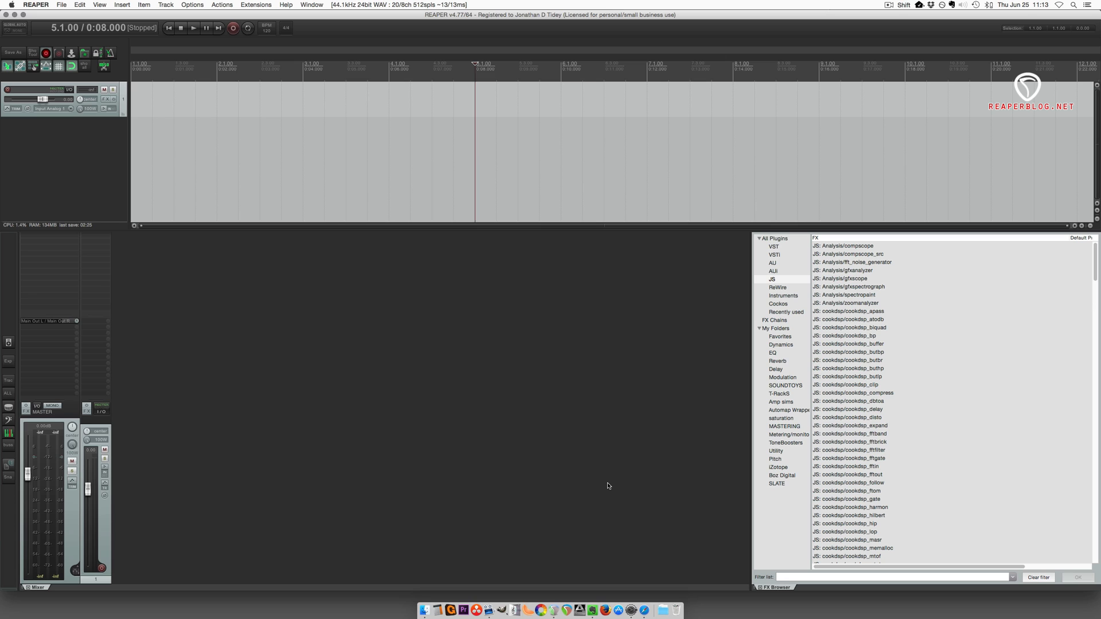
Reveal REAPER's resource folder in Finder via Options > Show REAPER resource path.
{"action": "scroll", "scroll_direction": "down", "scroll_amount": 3}
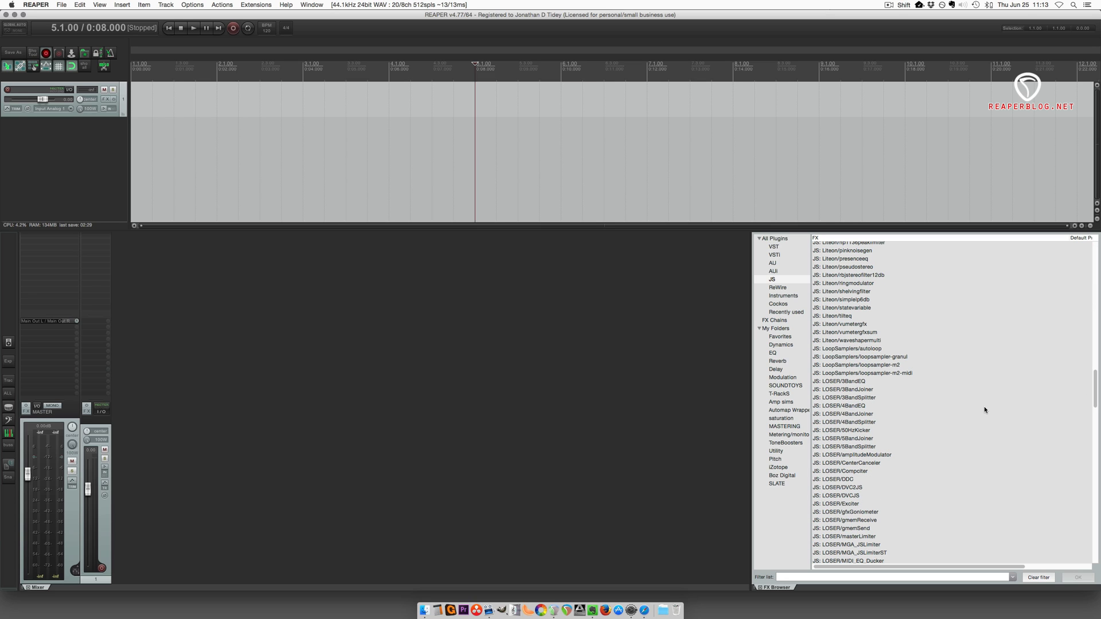
{"action": "scroll", "scroll_direction": "down", "scroll_amount": 3}
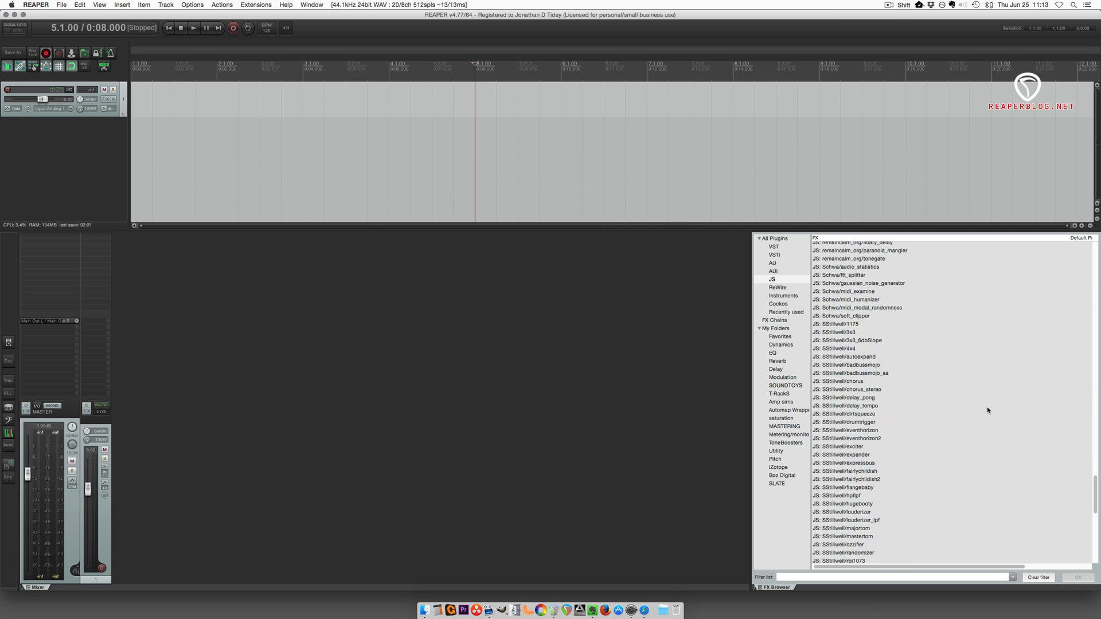
{"action": "scroll", "scroll_direction": "down", "scroll_amount": 3}
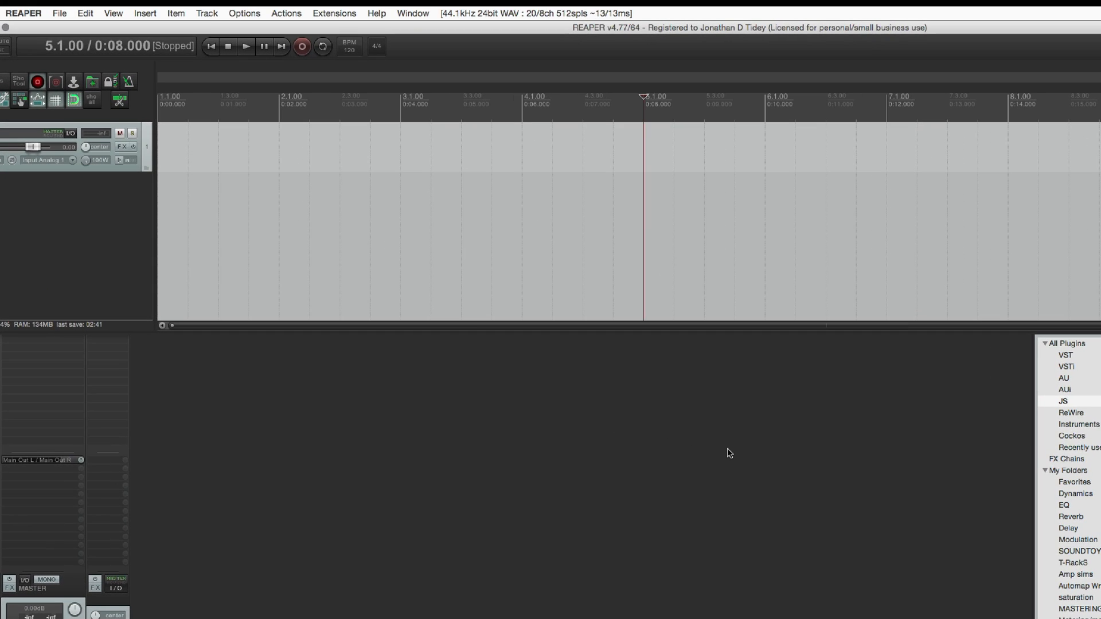
{"action": "left_click", "coordinate": [243, 13]}
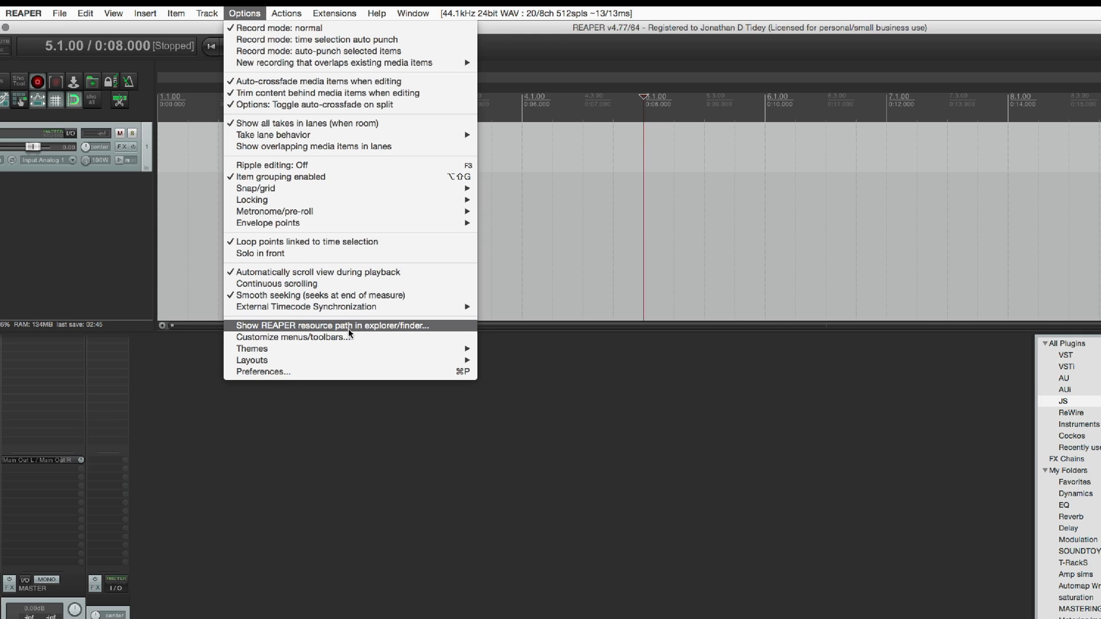
{"action": "mouse_move", "coordinate": [425, 335]}
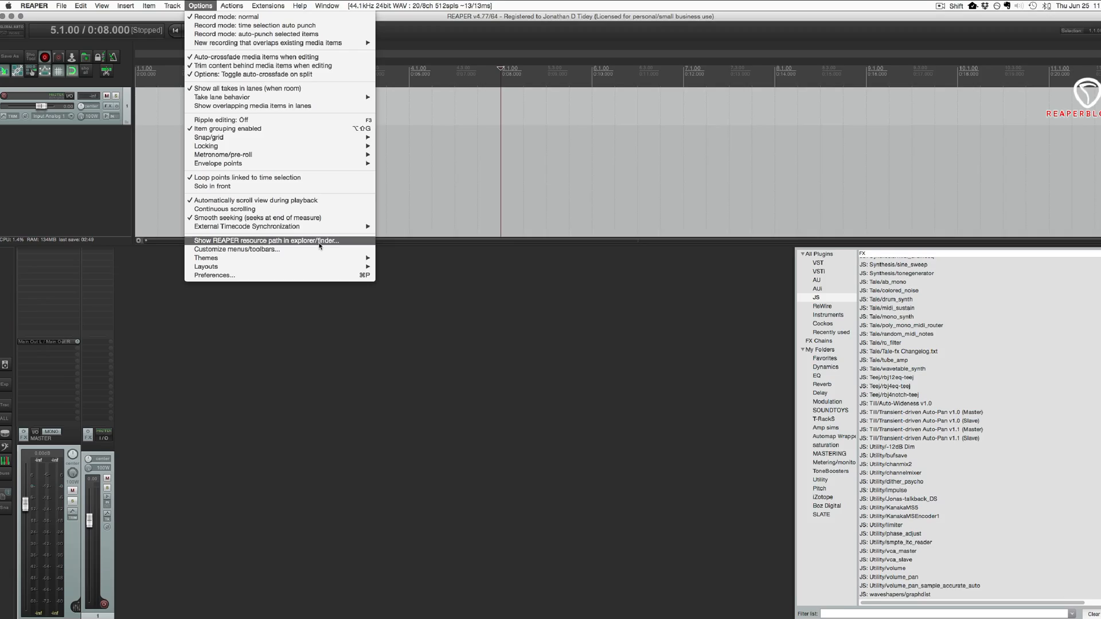
{"action": "left_click", "coordinate": [265, 241]}
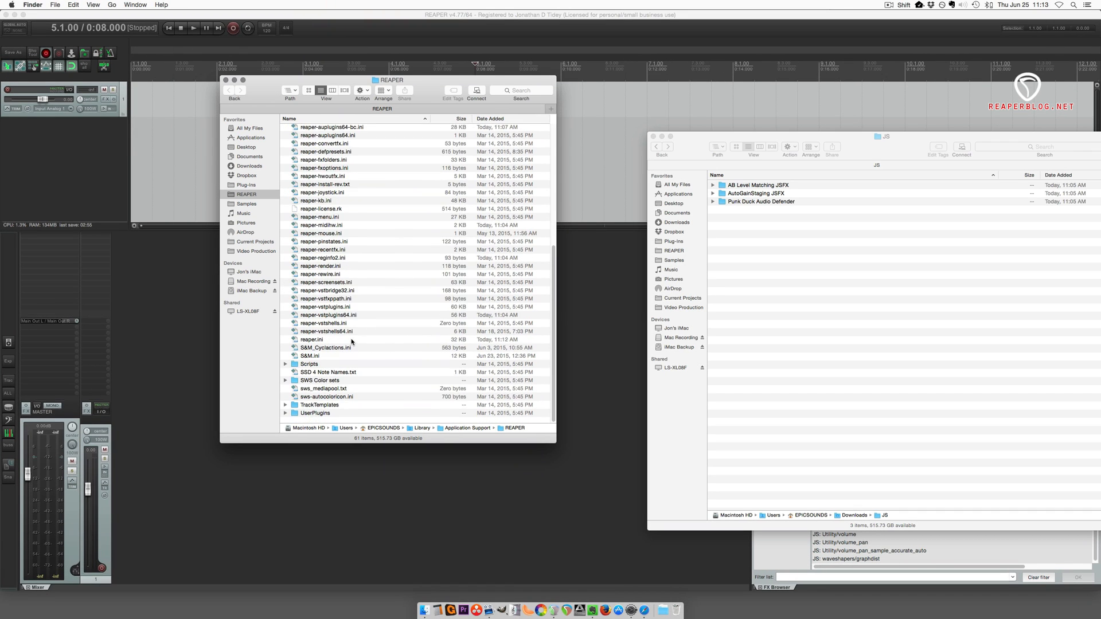
Locate and enter the Effects folder inside REAPER's resource folder.
{"action": "scroll", "scroll_direction": "down", "scroll_amount": 3}
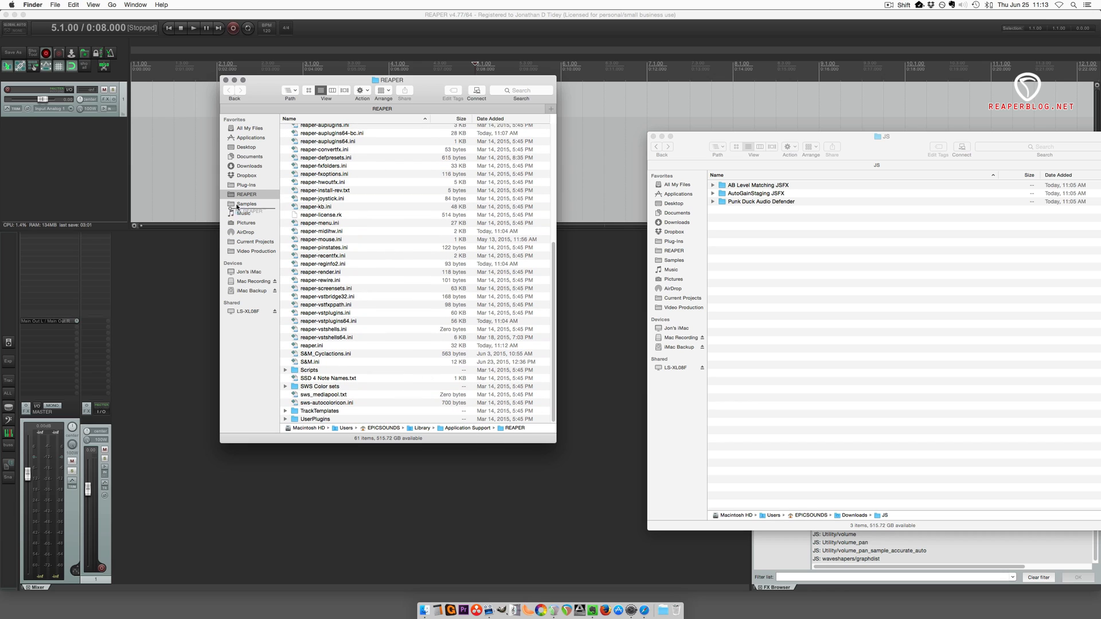
{"action": "left_click", "coordinate": [315, 419]}
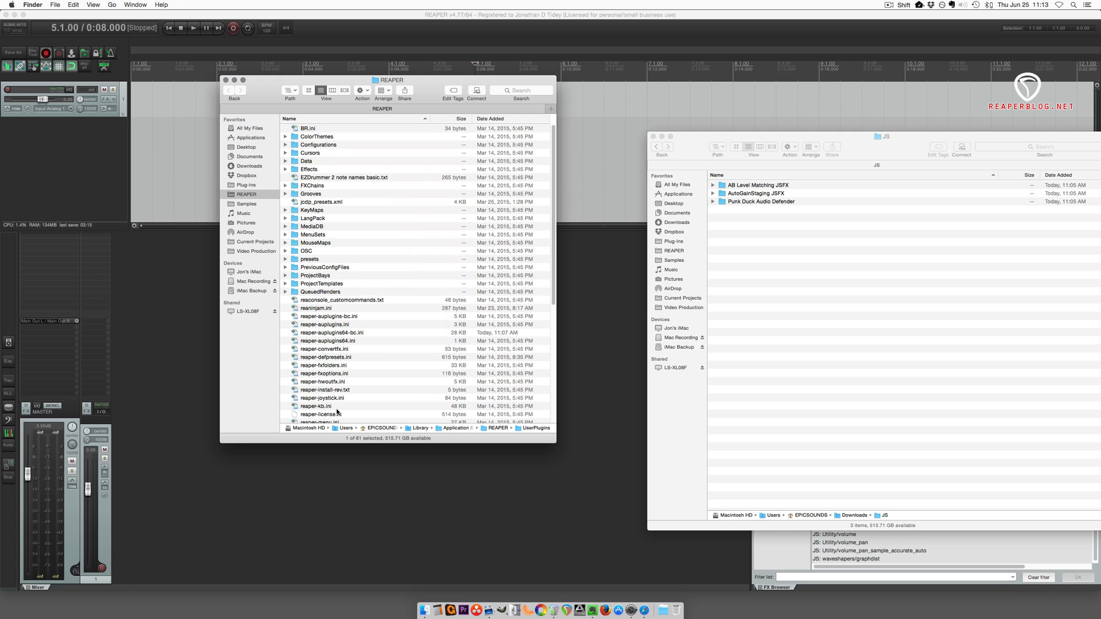
{"action": "left_click", "coordinate": [311, 170]}
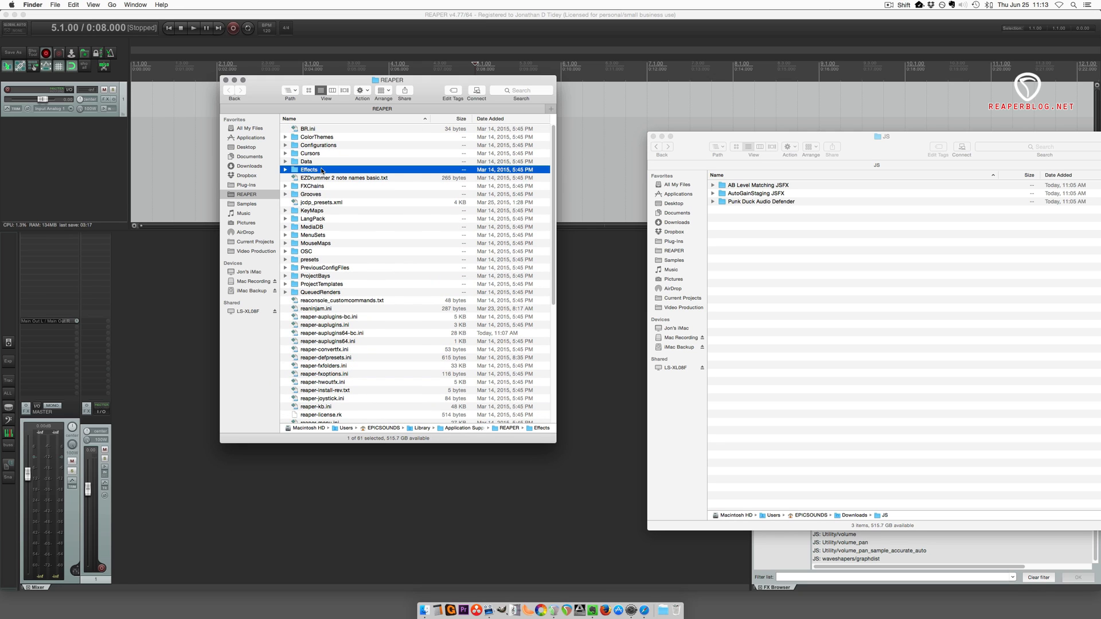
{"action": "double_click", "coordinate": [308, 170]}
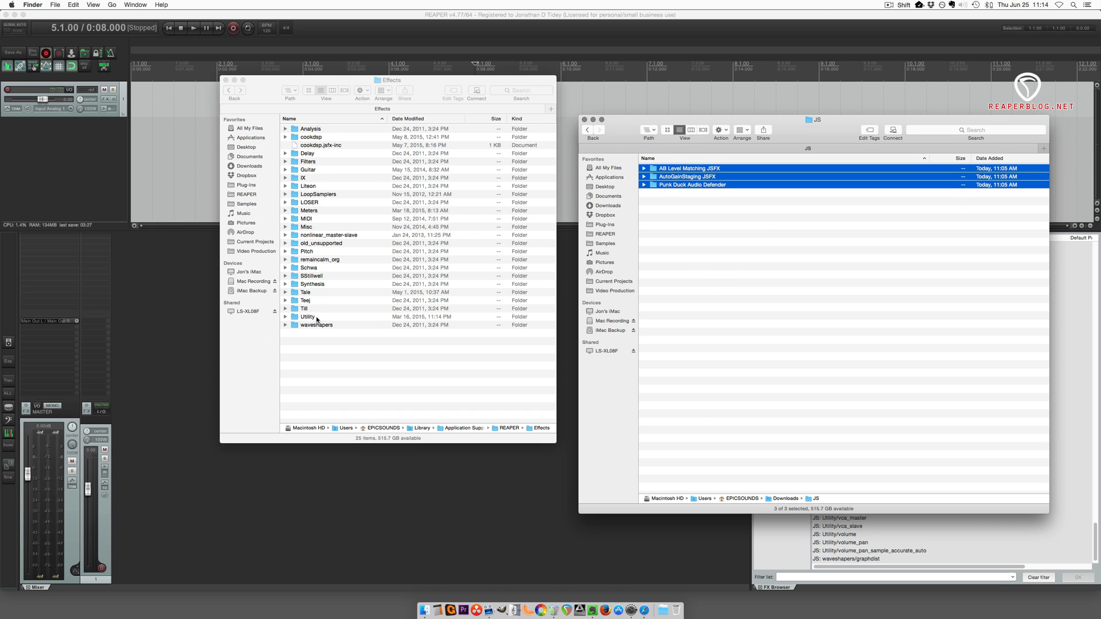
Enter the Utility folder inside Effects to receive the three downloaded JS plugin folders.
{"action": "double_click", "coordinate": [308, 317]}
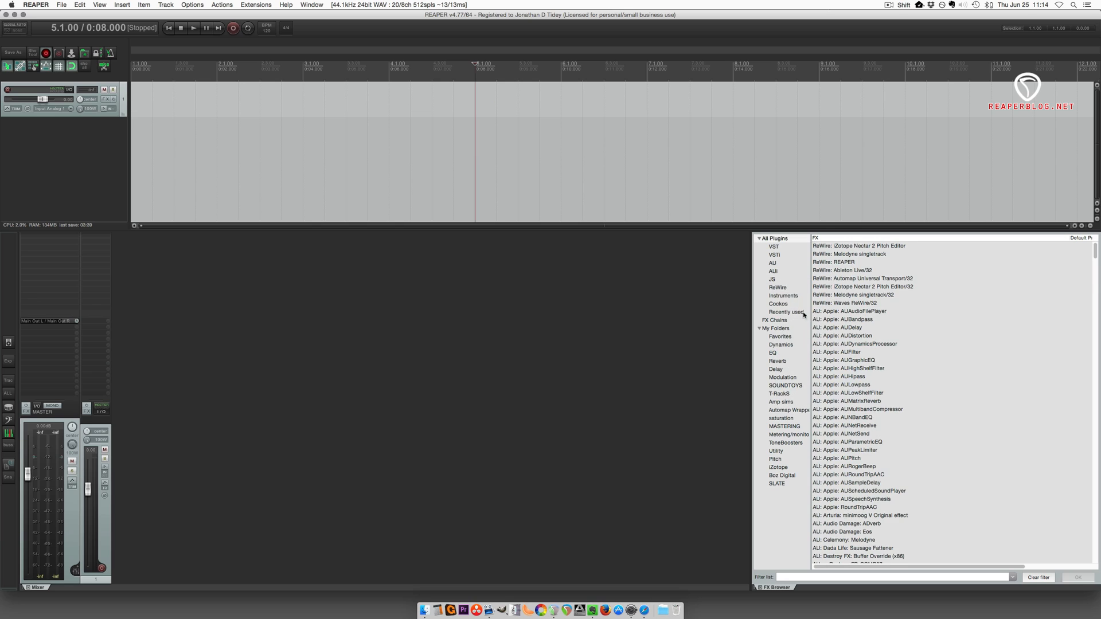
Filter the FX browser's JS category by 'punk' and select Punk Duck Audio Defender.
{"action": "left_click", "coordinate": [771, 279]}
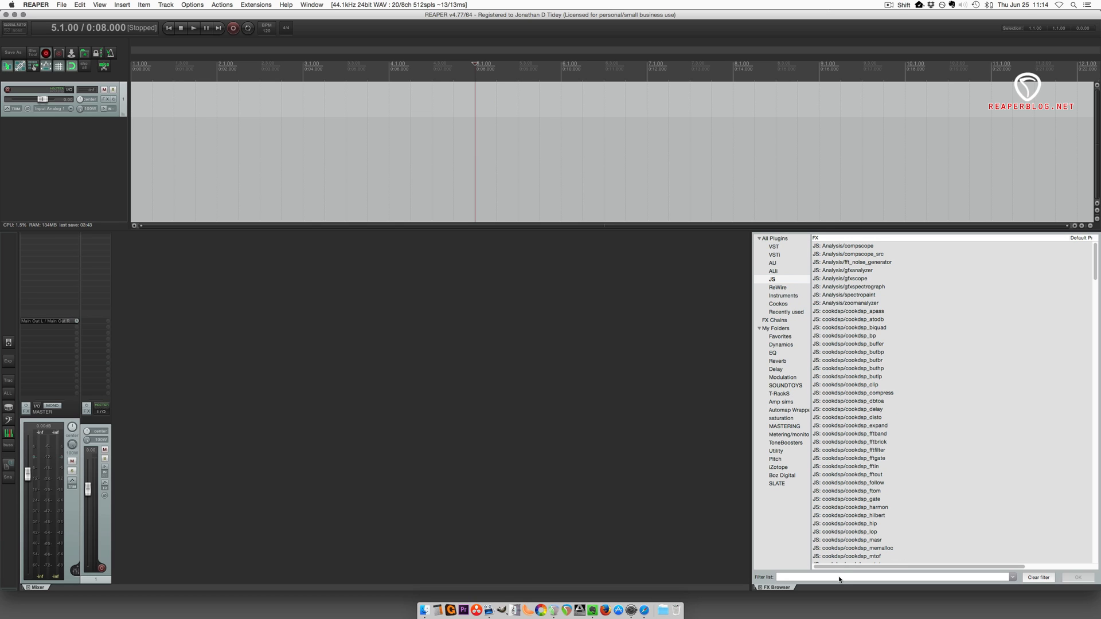
{"action": "type", "text": "punk"}
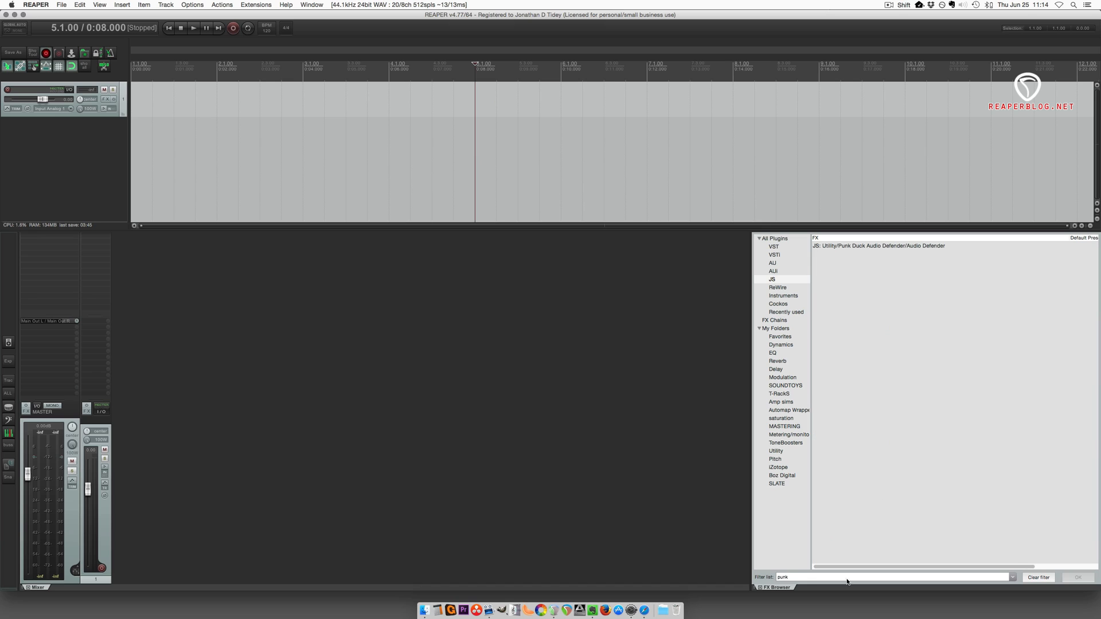
{"action": "left_click", "coordinate": [881, 246]}
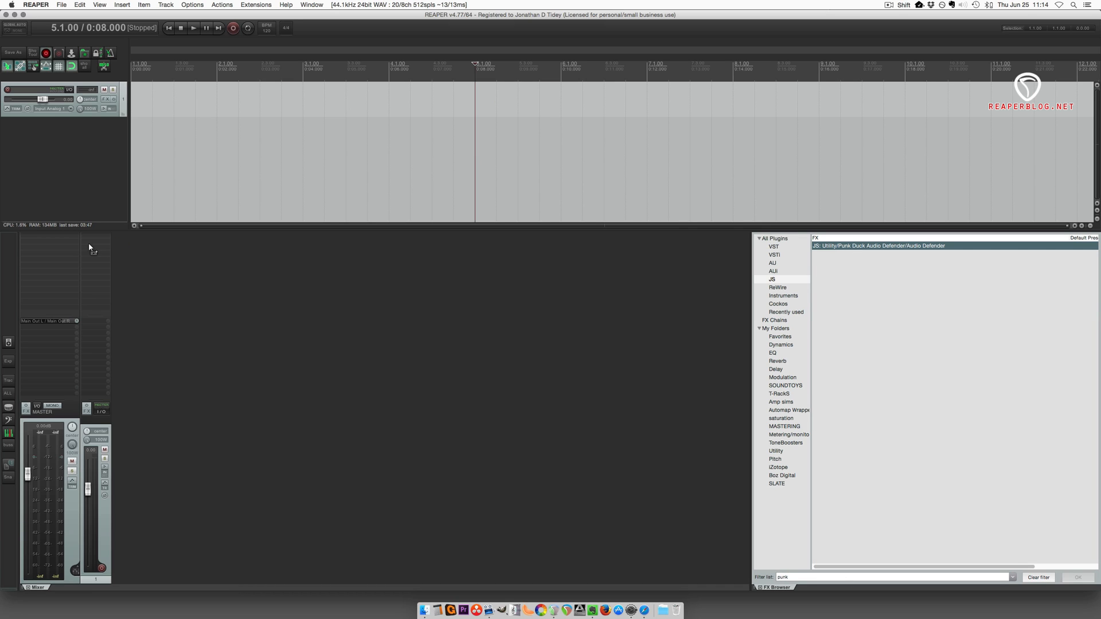
Load Punk Duck Audio Defender onto Track 1, reposition its window, then close it.
{"action": "double_click", "coordinate": [881, 245]}
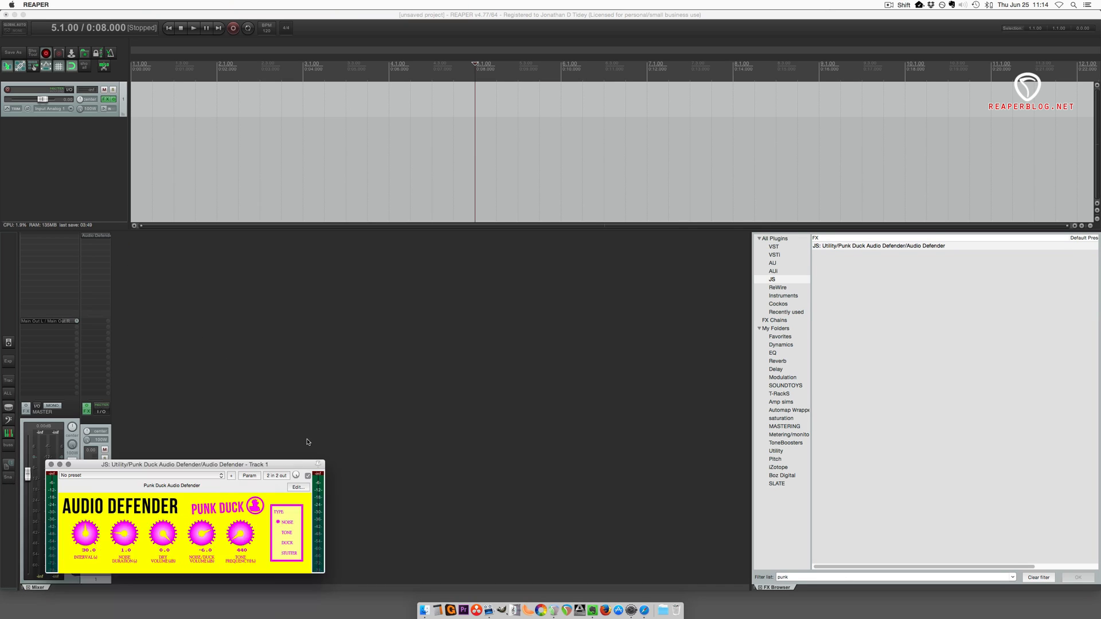
{"action": "left_click_drag", "start_coordinate": [193, 465], "coordinate": [269, 392]}
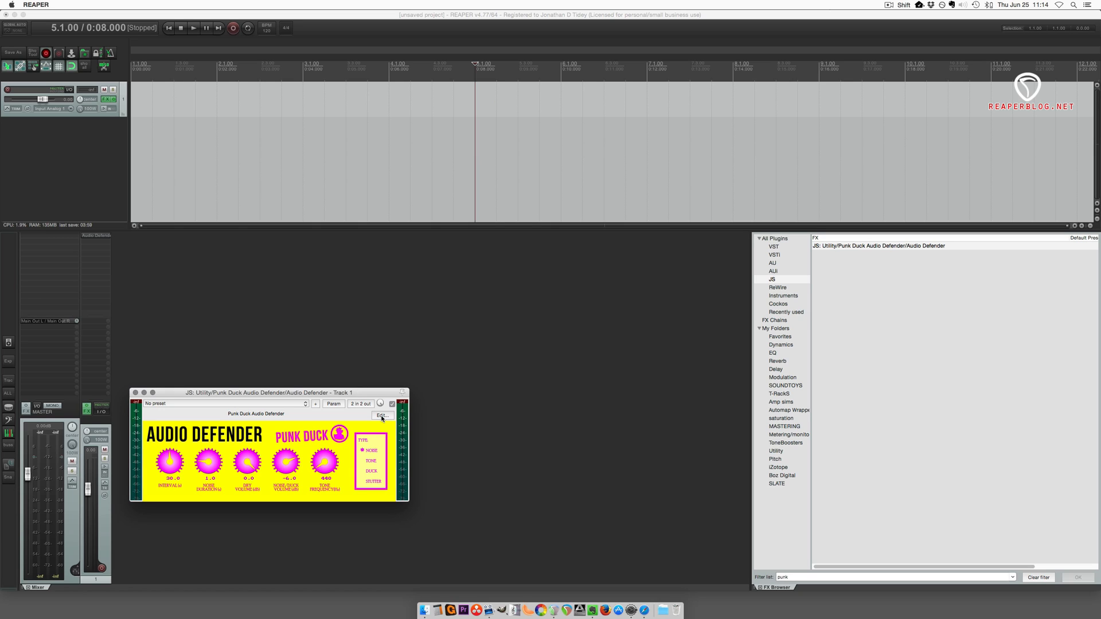
{"action": "left_click", "coordinate": [134, 393]}
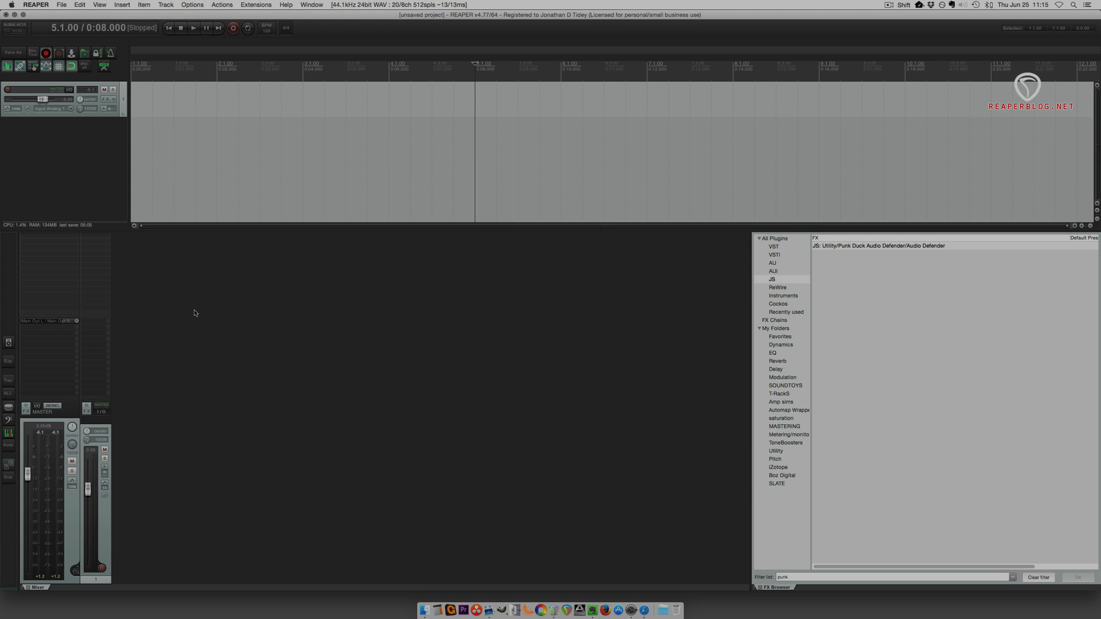